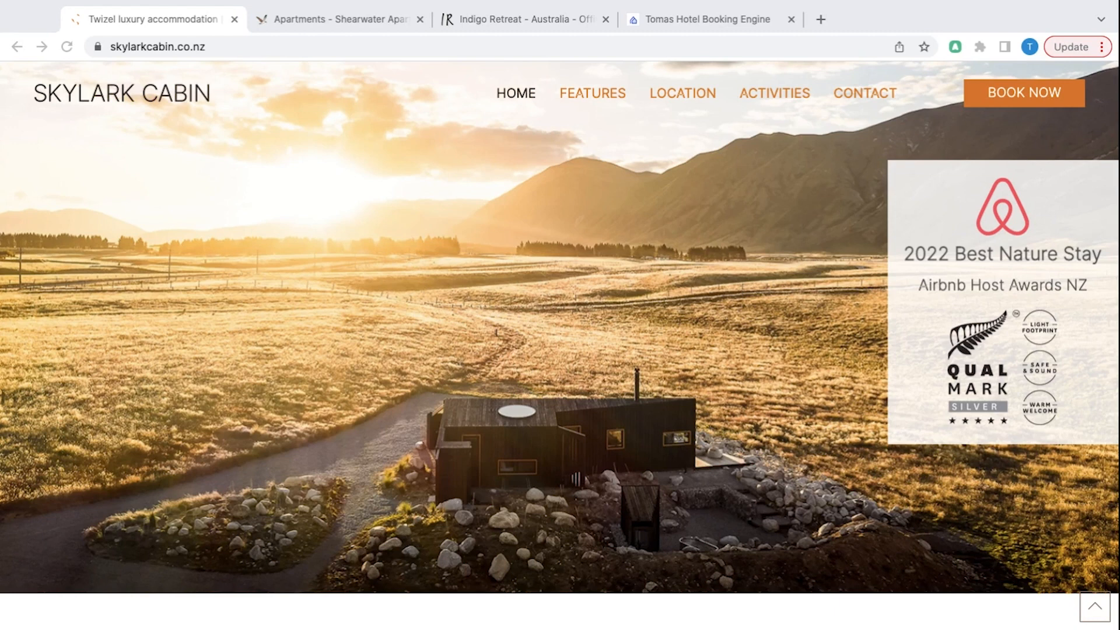
mouse_move(1030, 100)
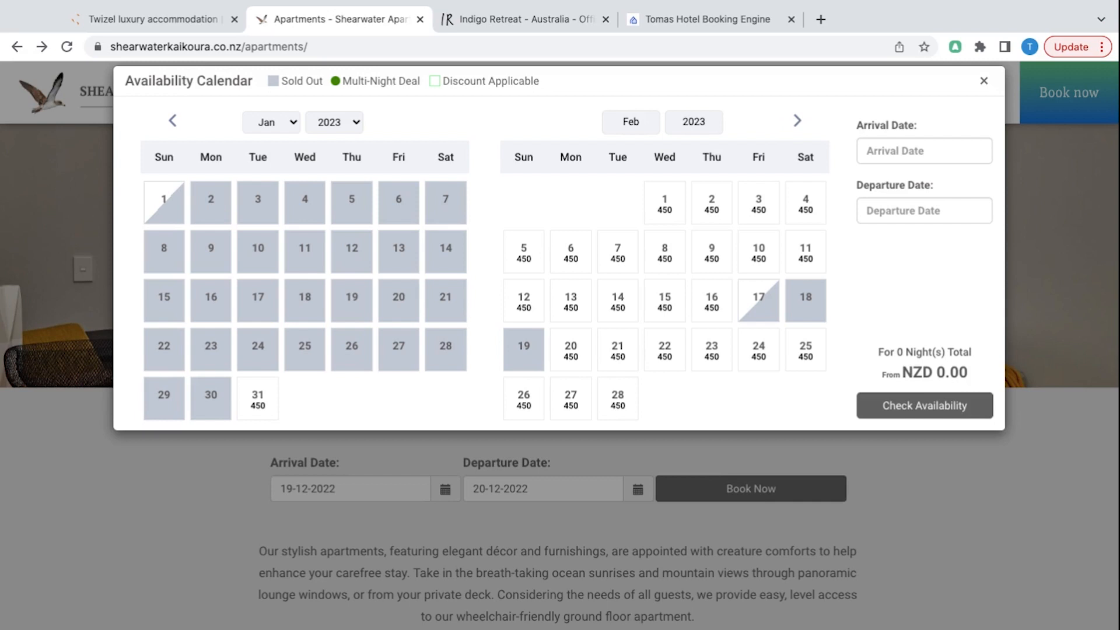
mouse_move(1106, 386)
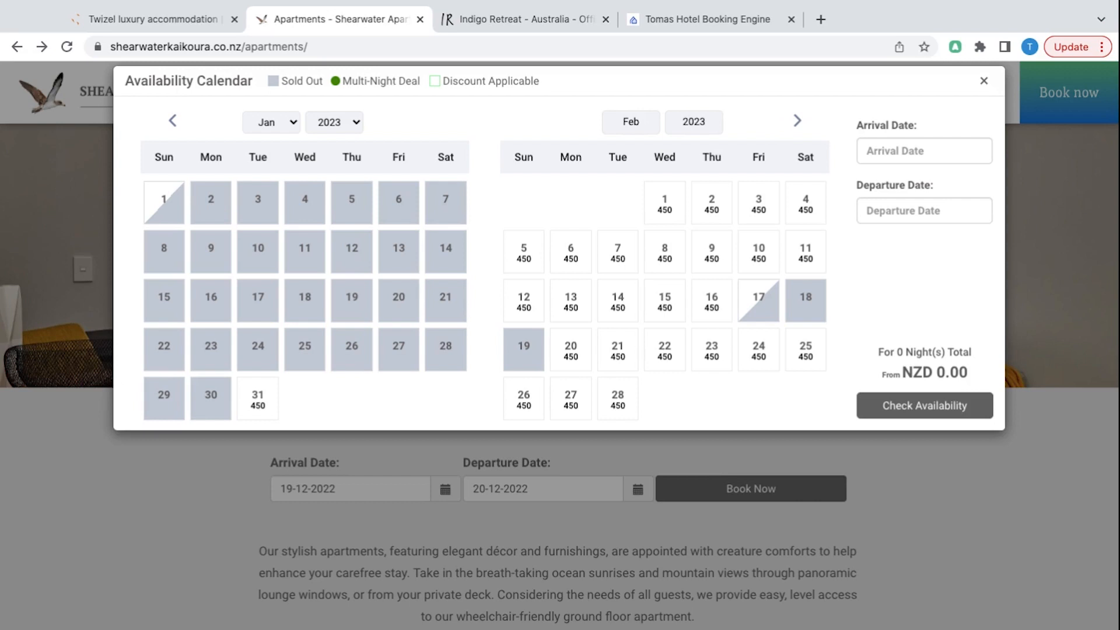
Switch to the Indigo Retreat booking page with the 19–21 December 2022 West Lodge stay.
click(522, 19)
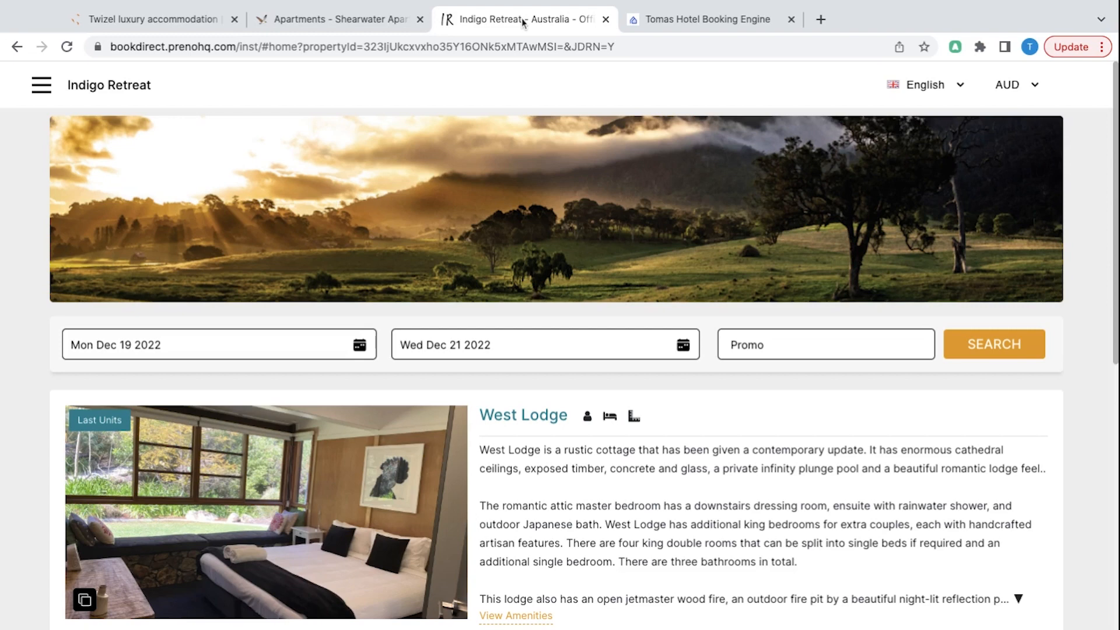
mouse_move(519, 42)
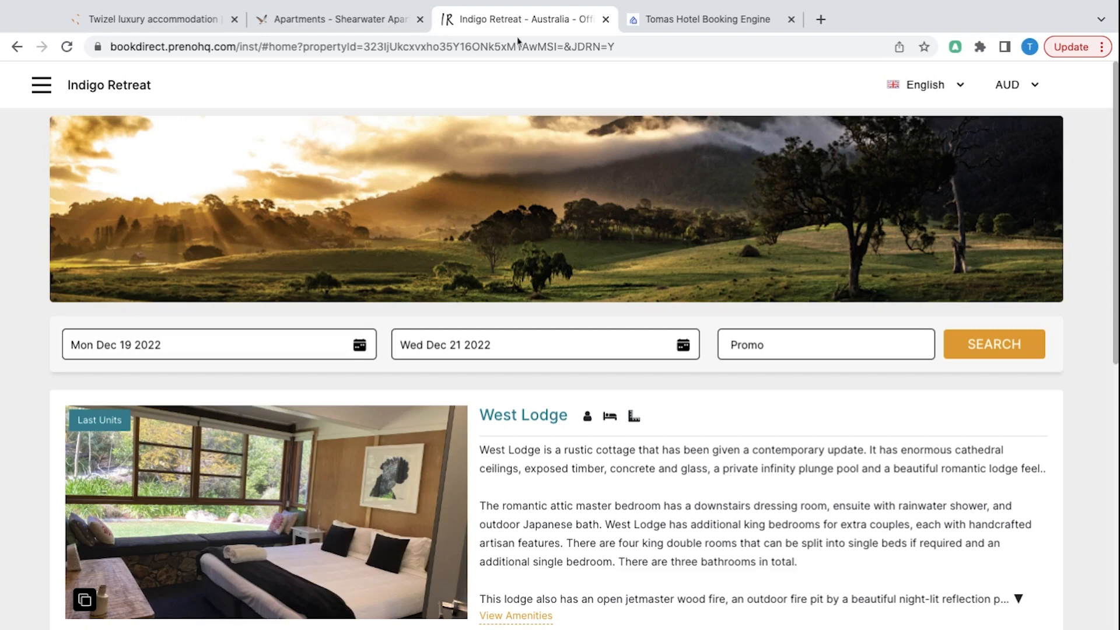
Show West Lodge's AUD 1750 Standard rate and bring up its December–January availability calendar.
scroll(down, 3)
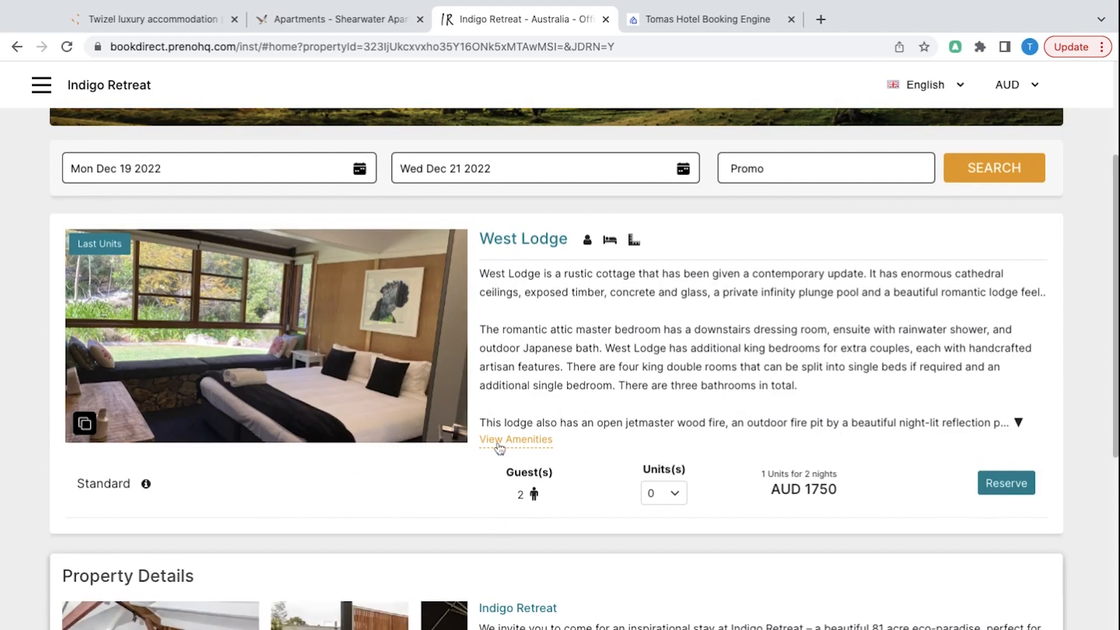
mouse_move(212, 367)
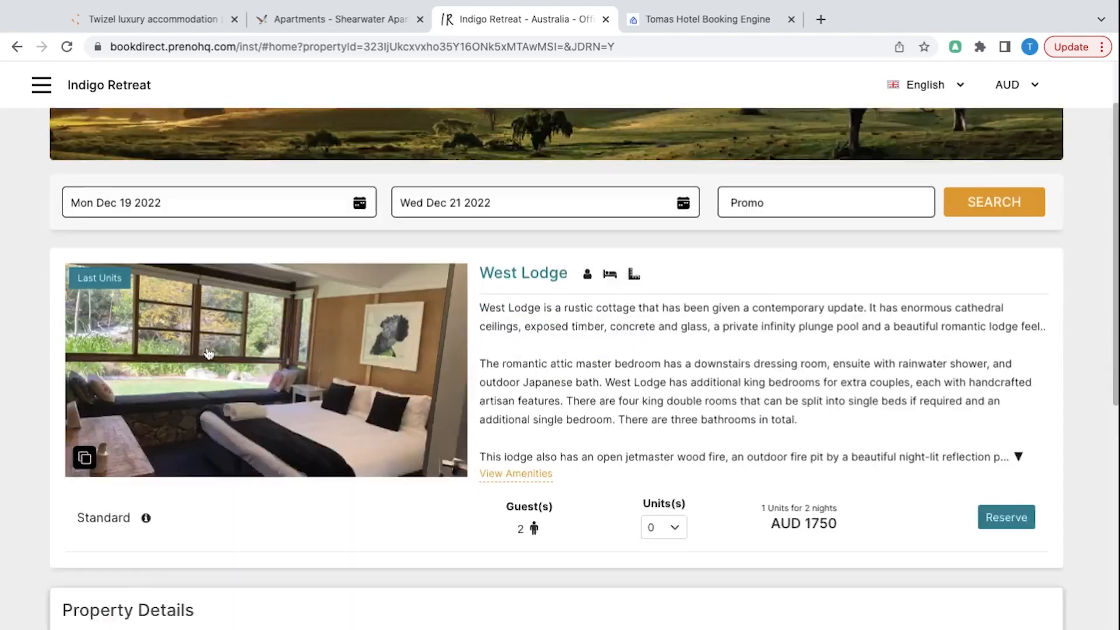
click(211, 202)
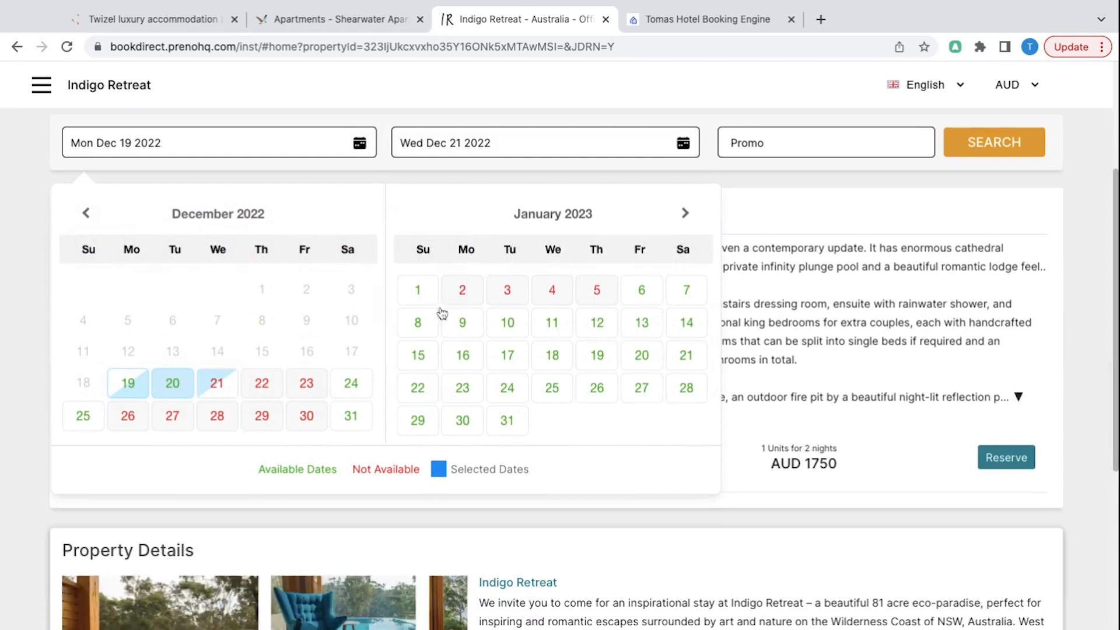
mouse_move(657, 384)
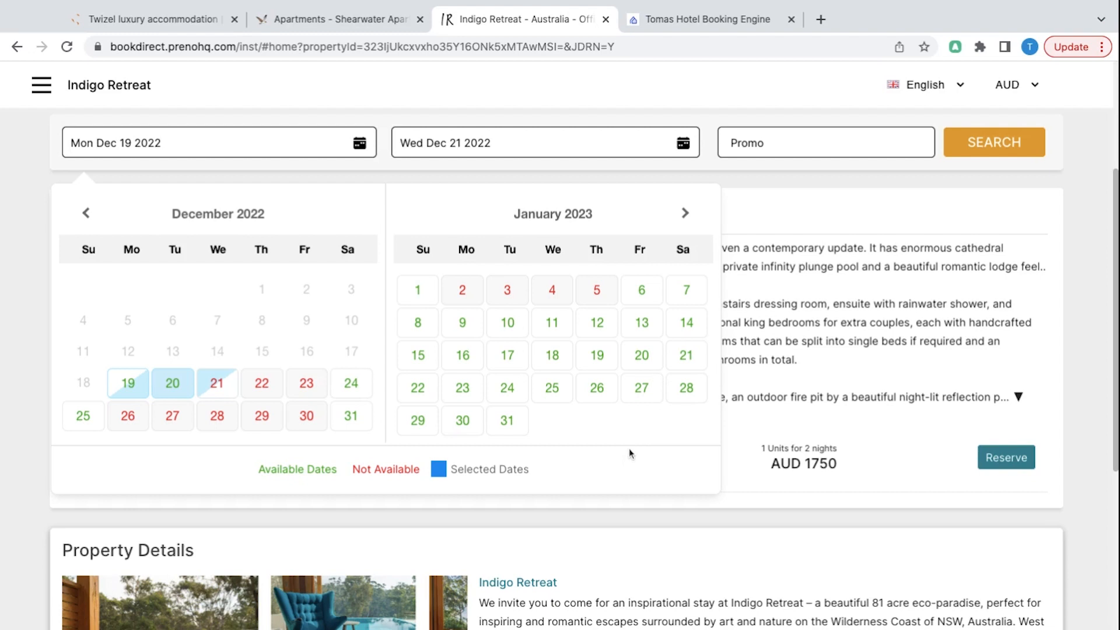
Move on to the Tomas Hotel booking engine showing 21–24 December 2022.
click(707, 19)
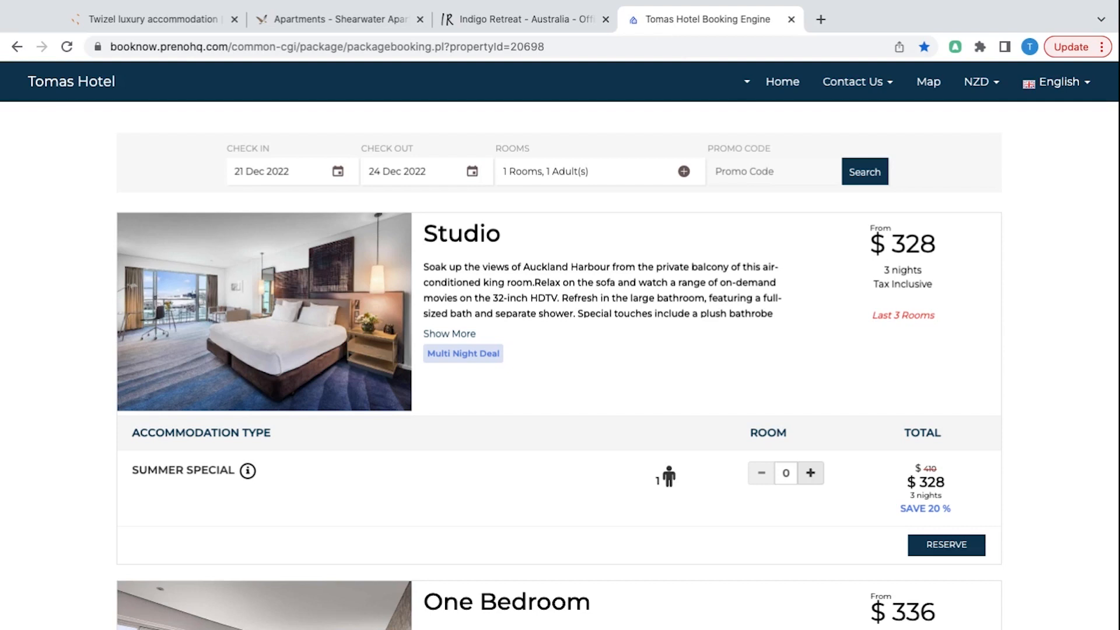
mouse_move(771, 329)
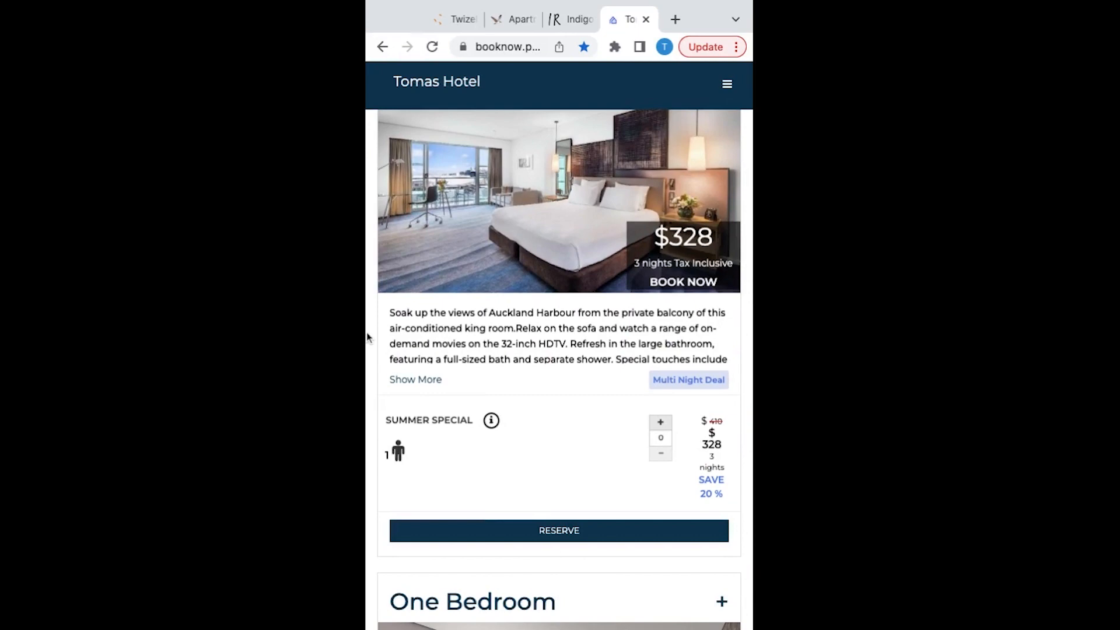
scroll(down, 3)
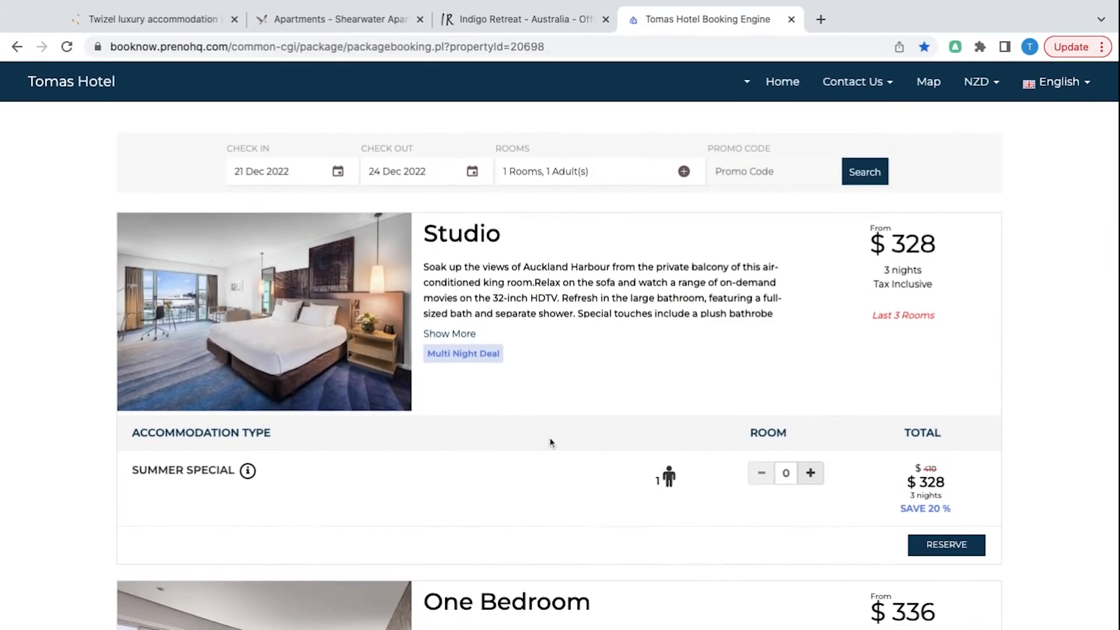
mouse_move(597, 542)
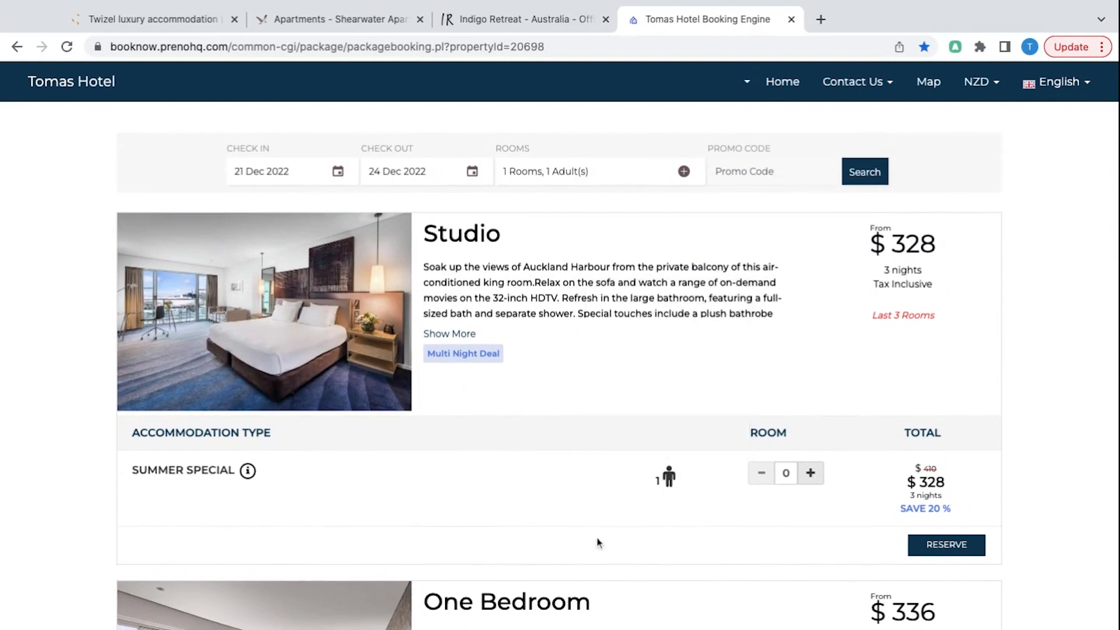
mouse_move(519, 241)
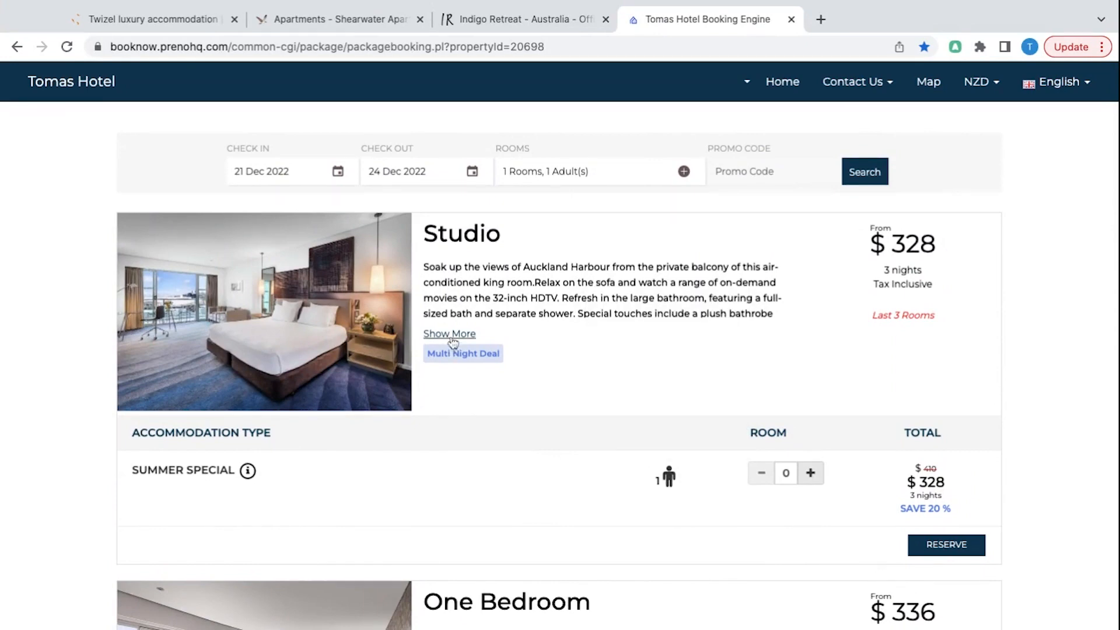
click(448, 333)
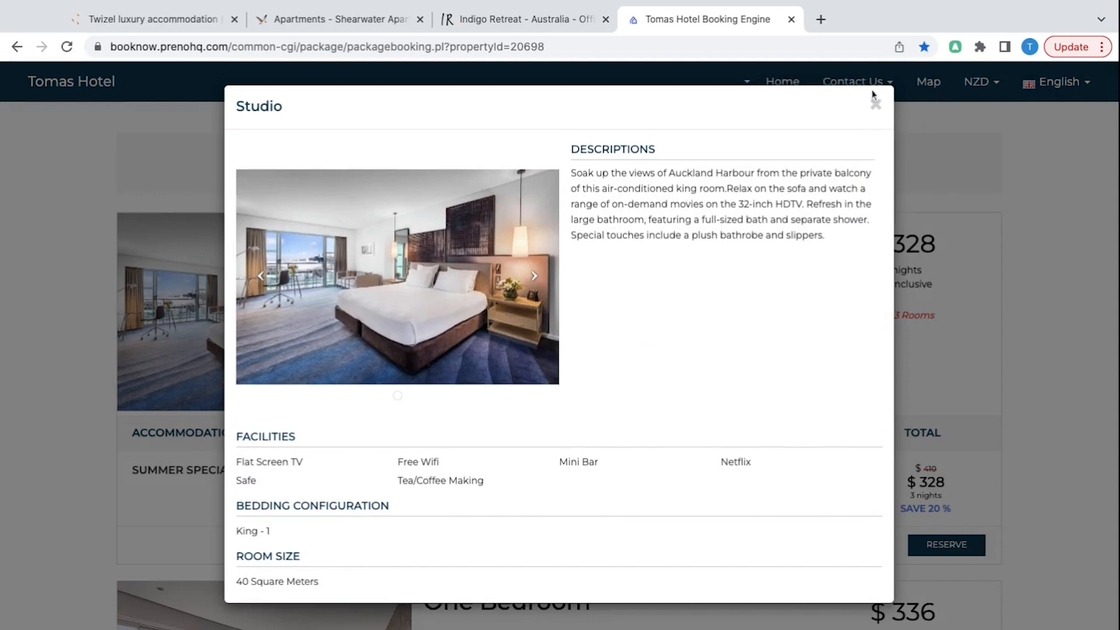
click(875, 103)
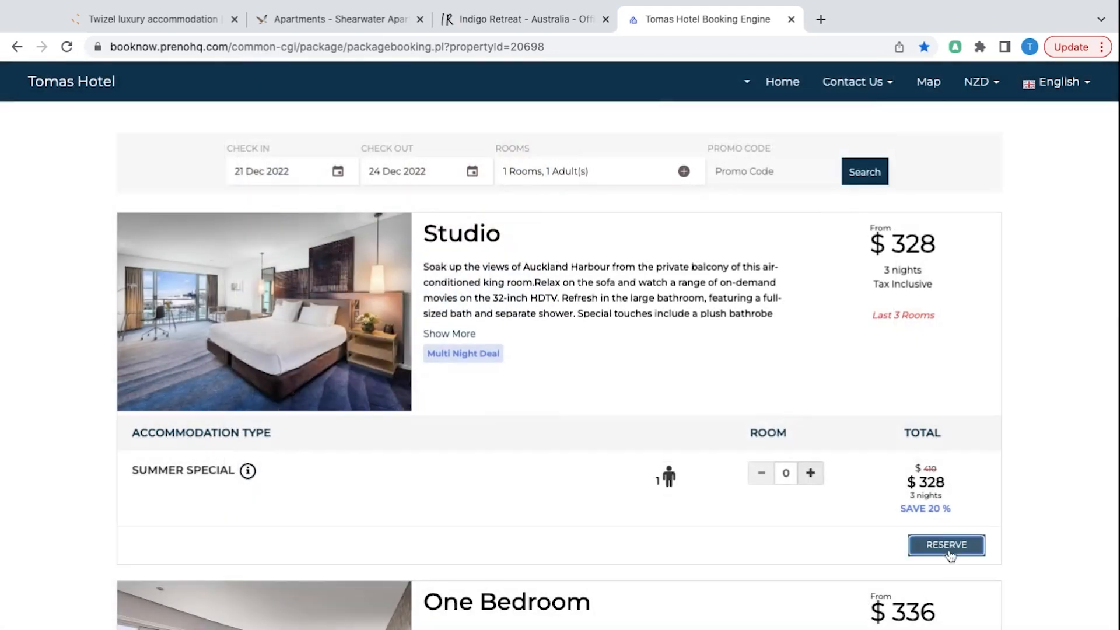
Reserve one Studio Summer Special room and proceed to its NZD 328 Confirm Booking form.
click(809, 472)
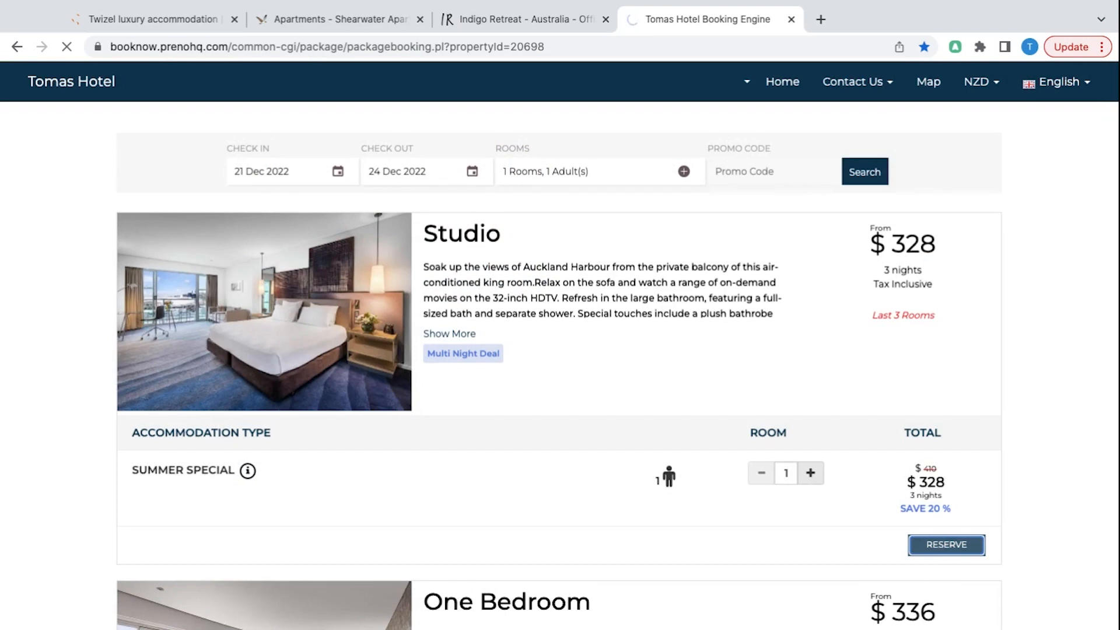
click(945, 545)
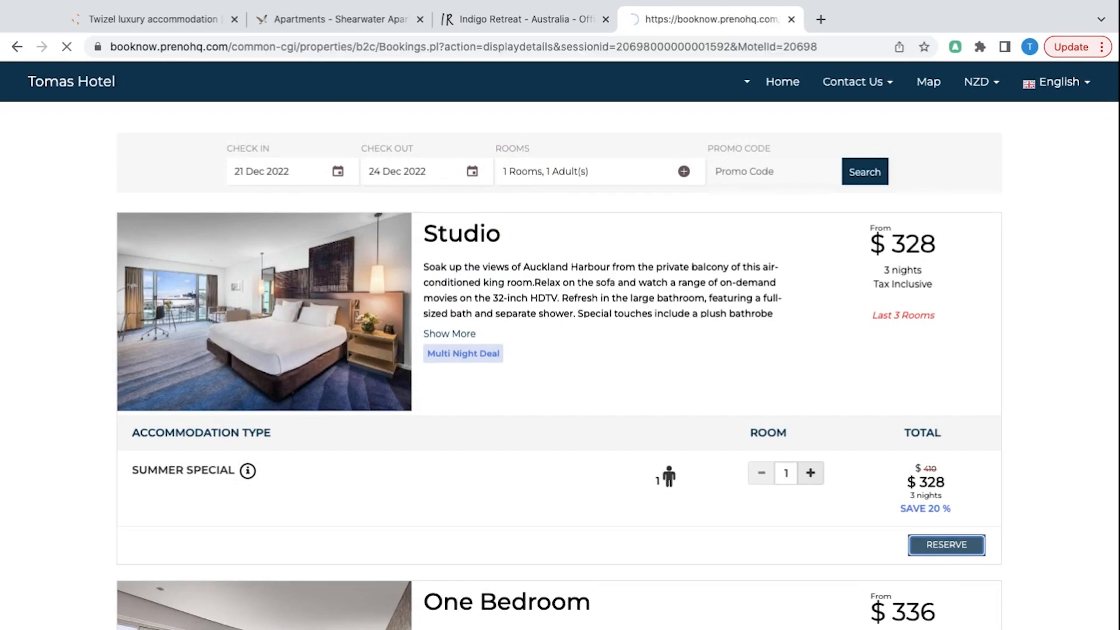
click(947, 545)
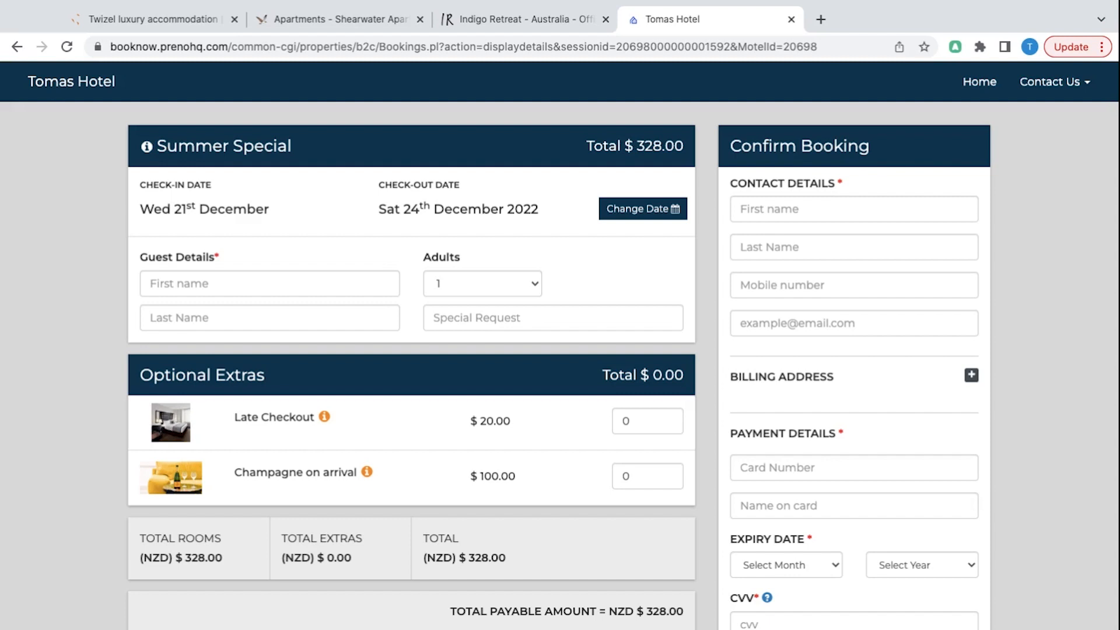
text(Tomas)
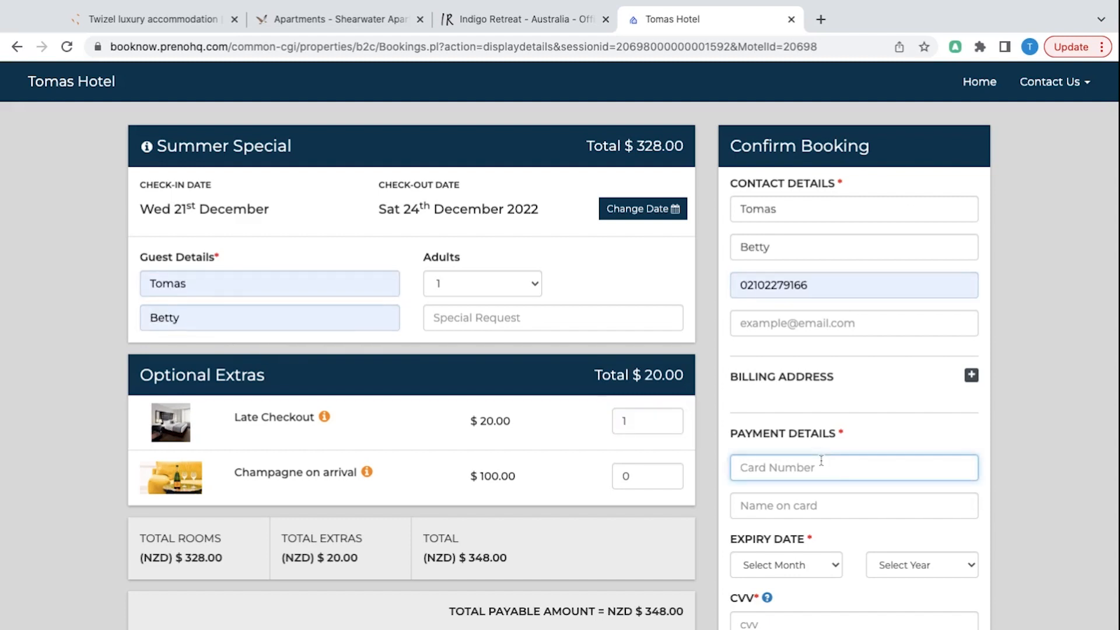
text(4111 1111 1111 1111)
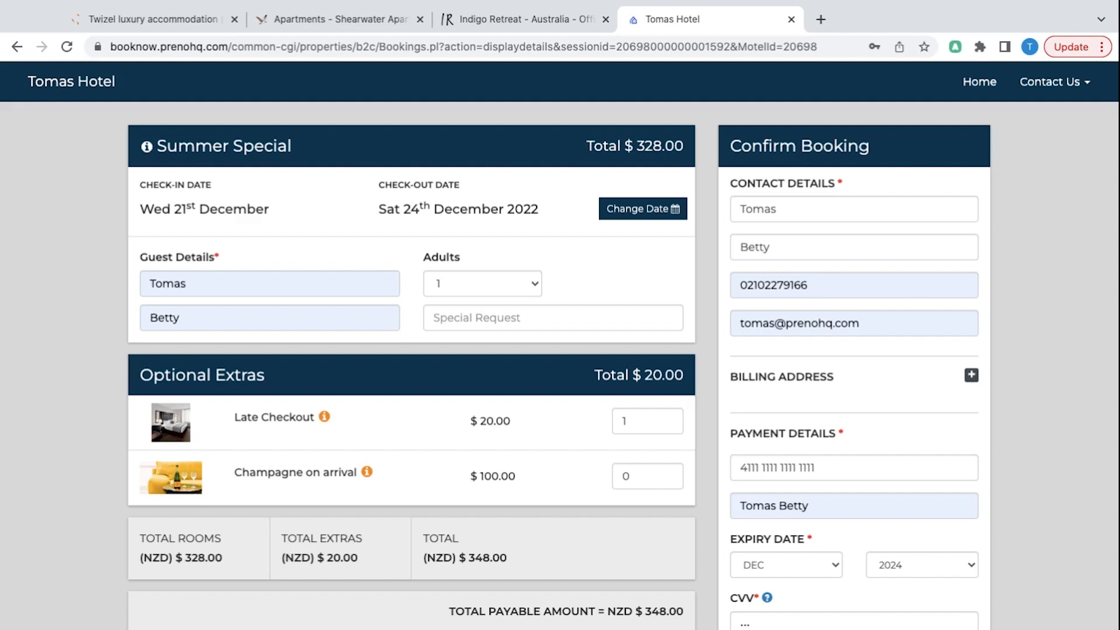
scroll(down, 3)
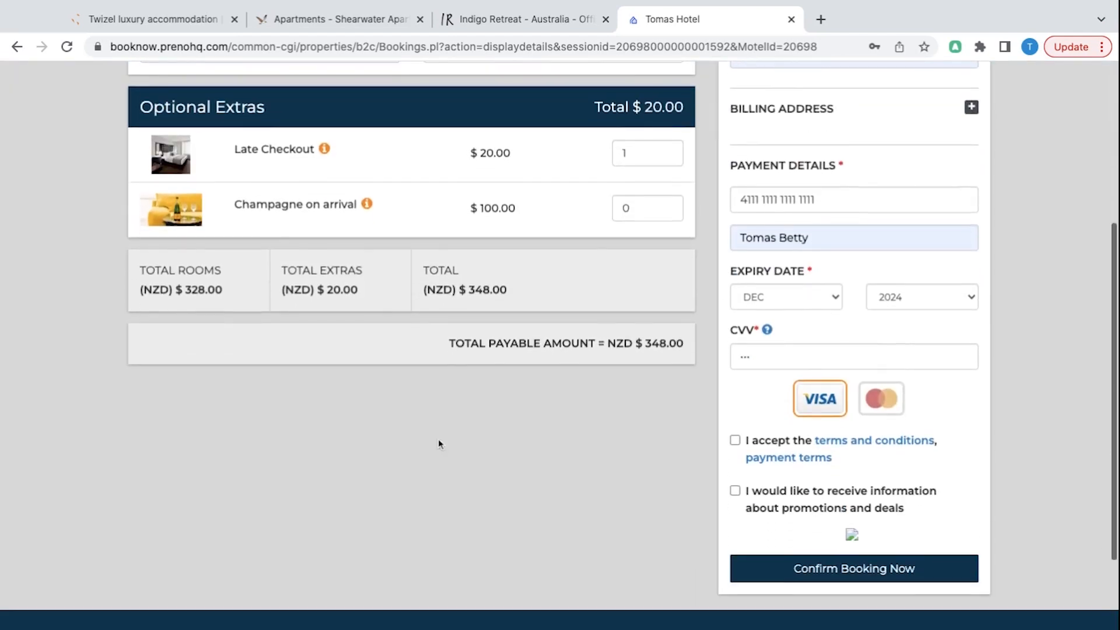
Accept the terms and conditions, leaving the NZD 348 booking ready to confirm.
click(735, 439)
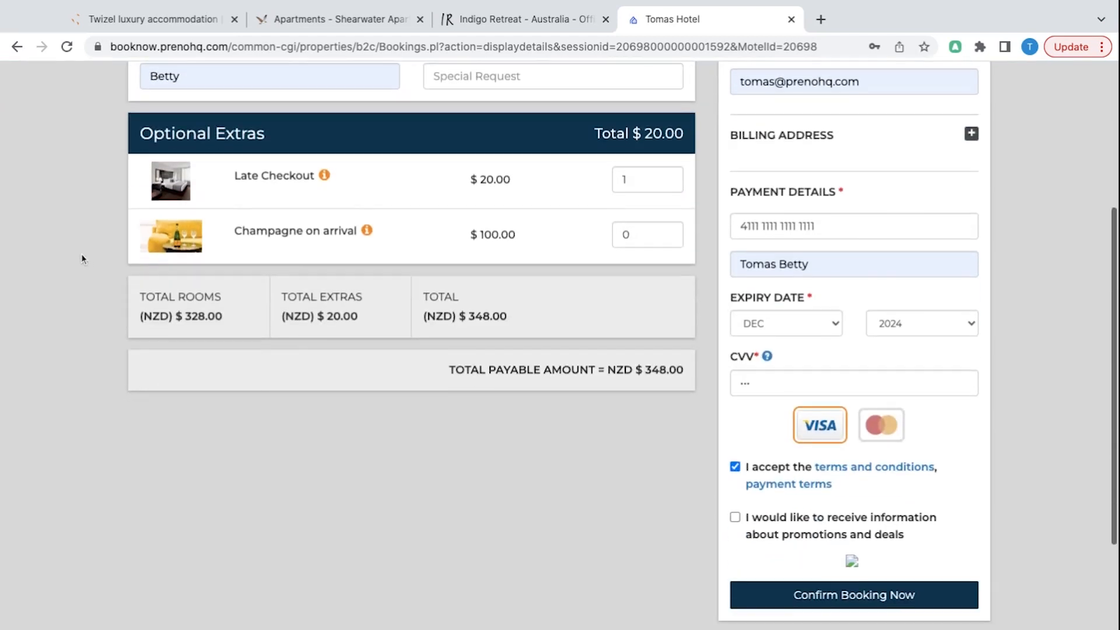
mouse_move(892, 370)
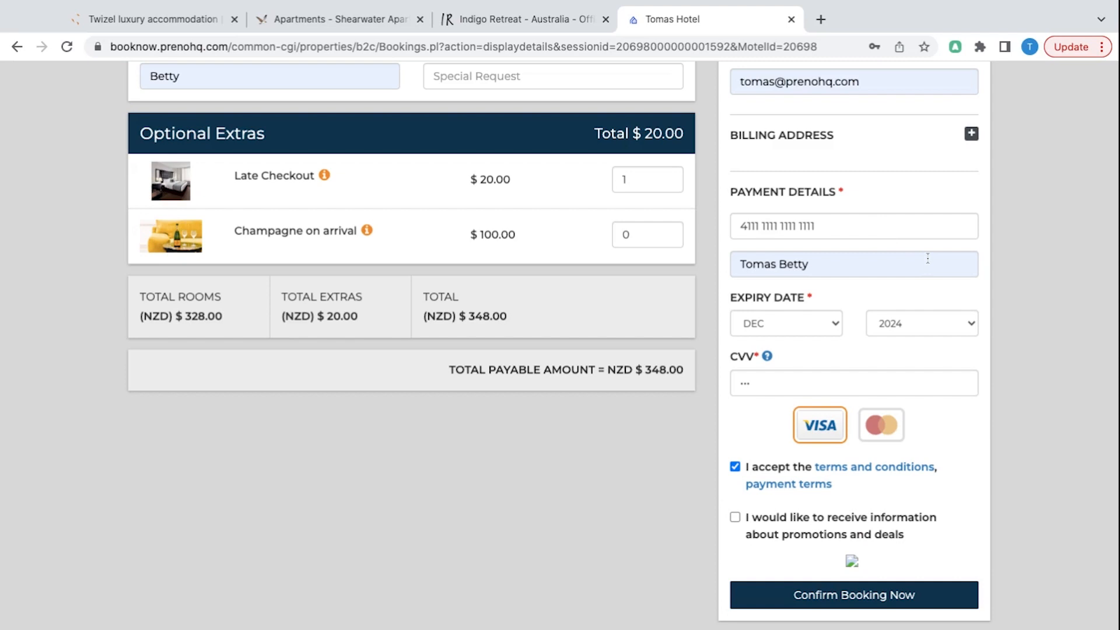
scroll(down, 3)
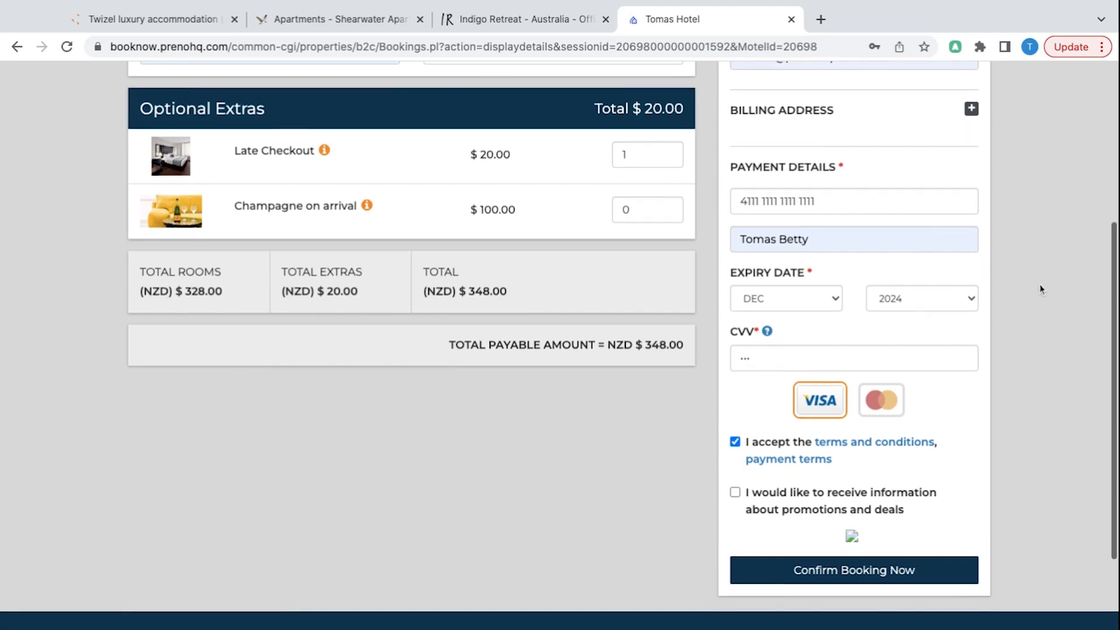
mouse_move(481, 224)
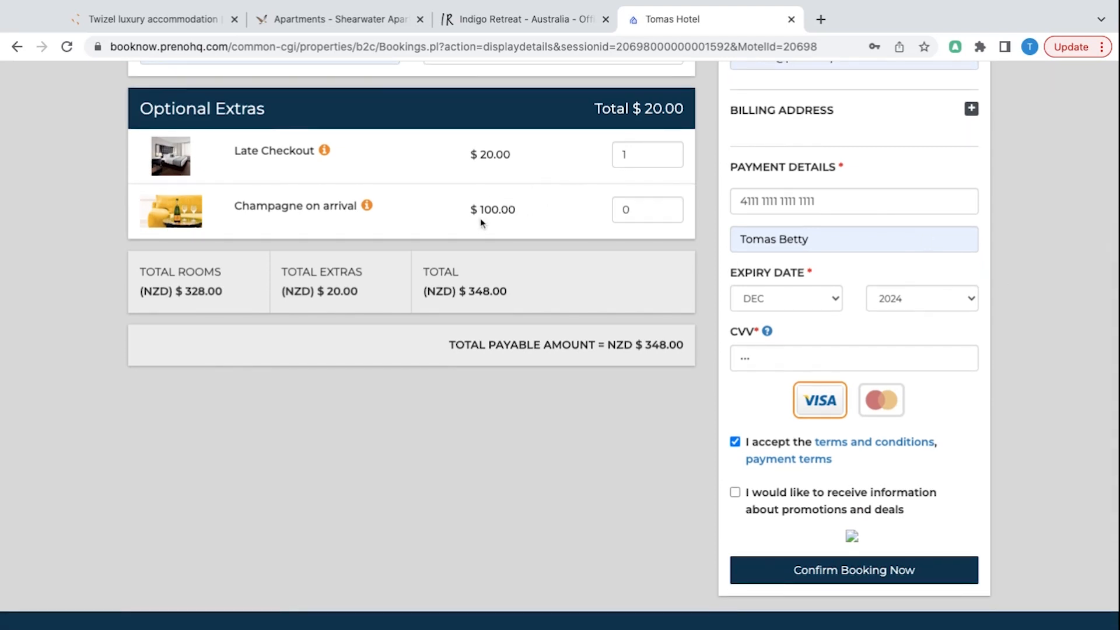